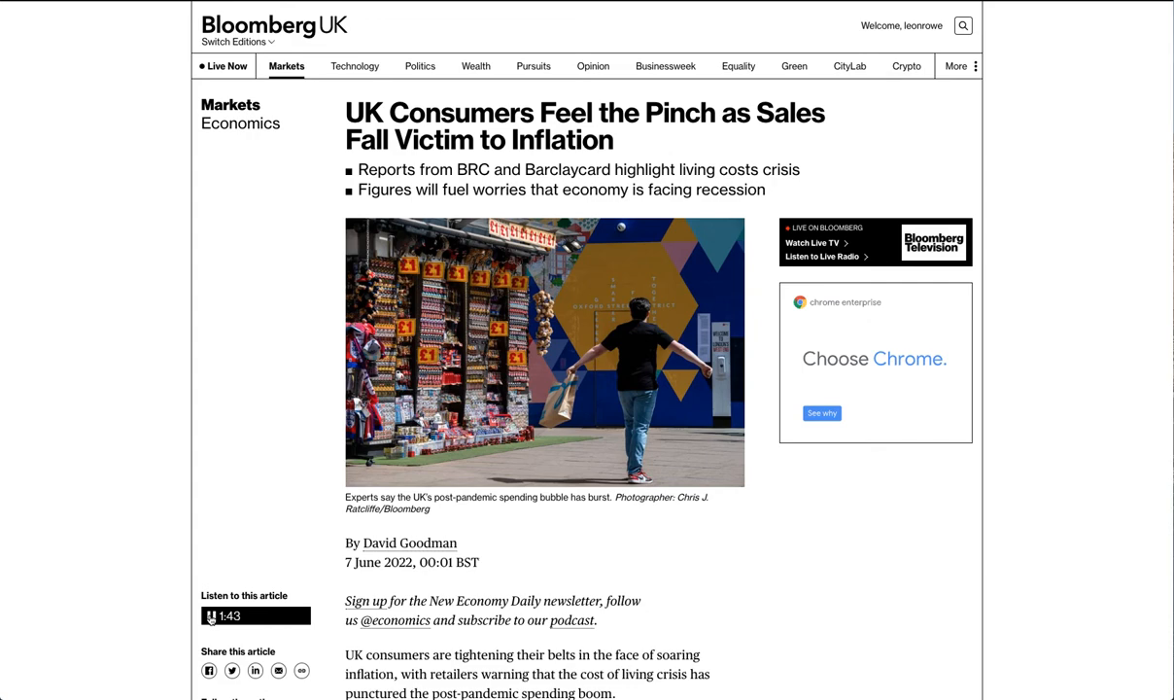
pyautogui.scroll(-3)
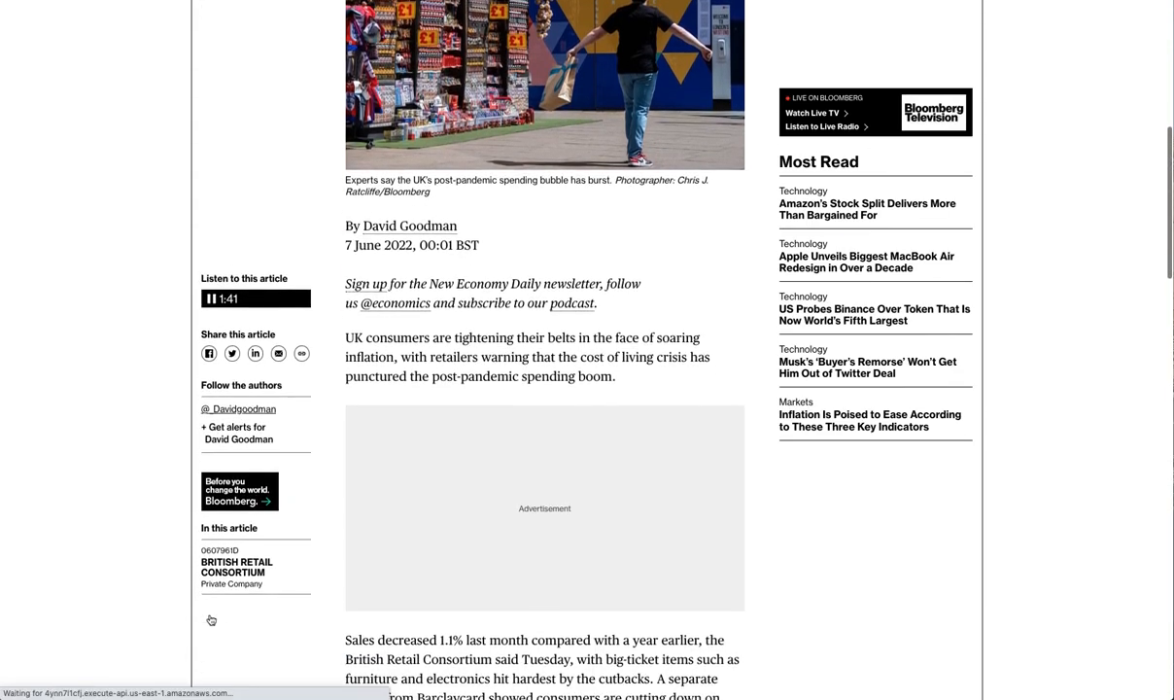
pyautogui.scroll(-3)
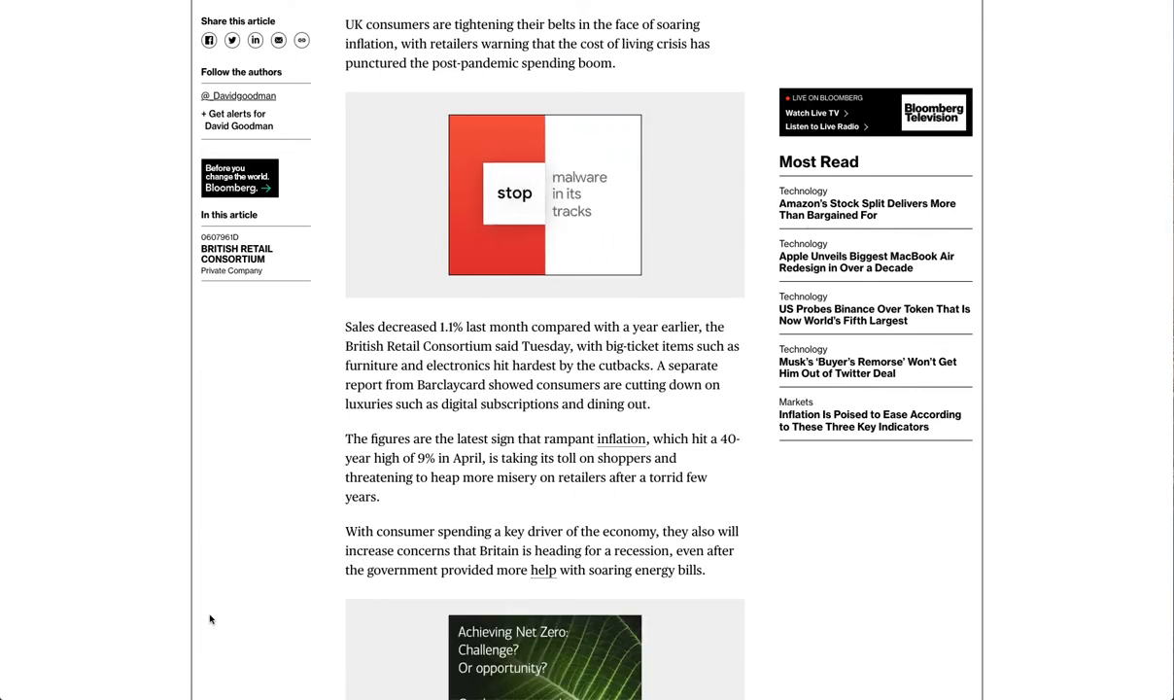
pyautogui.scroll(-3)
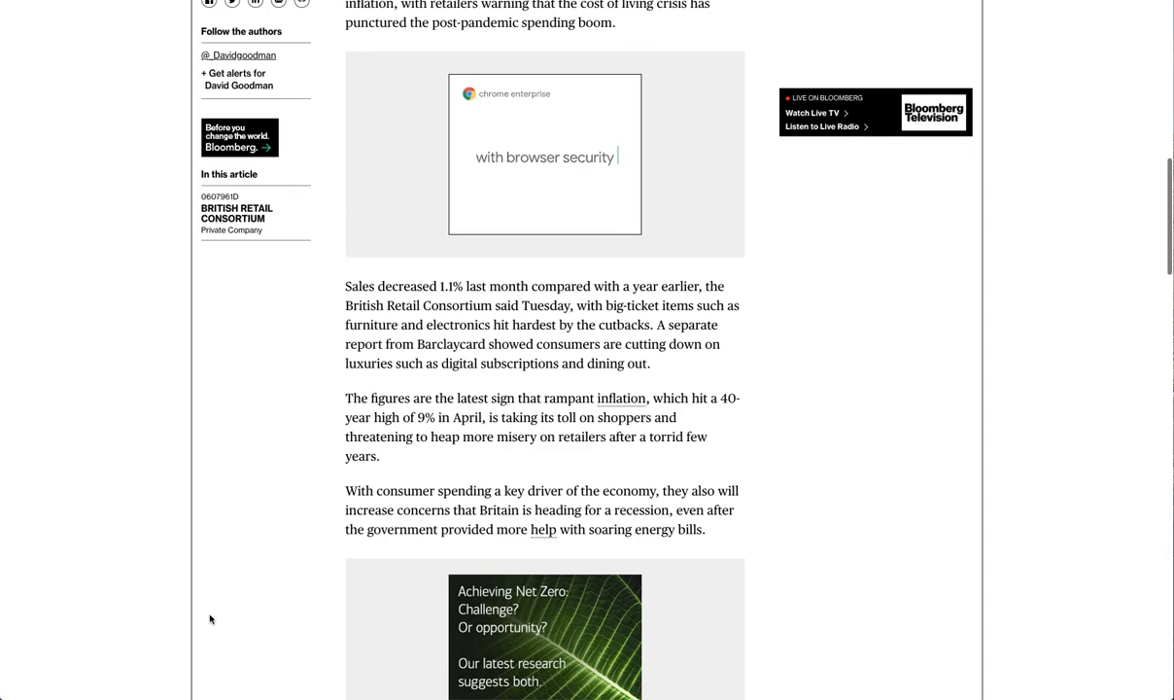
pyautogui.scroll(-3)
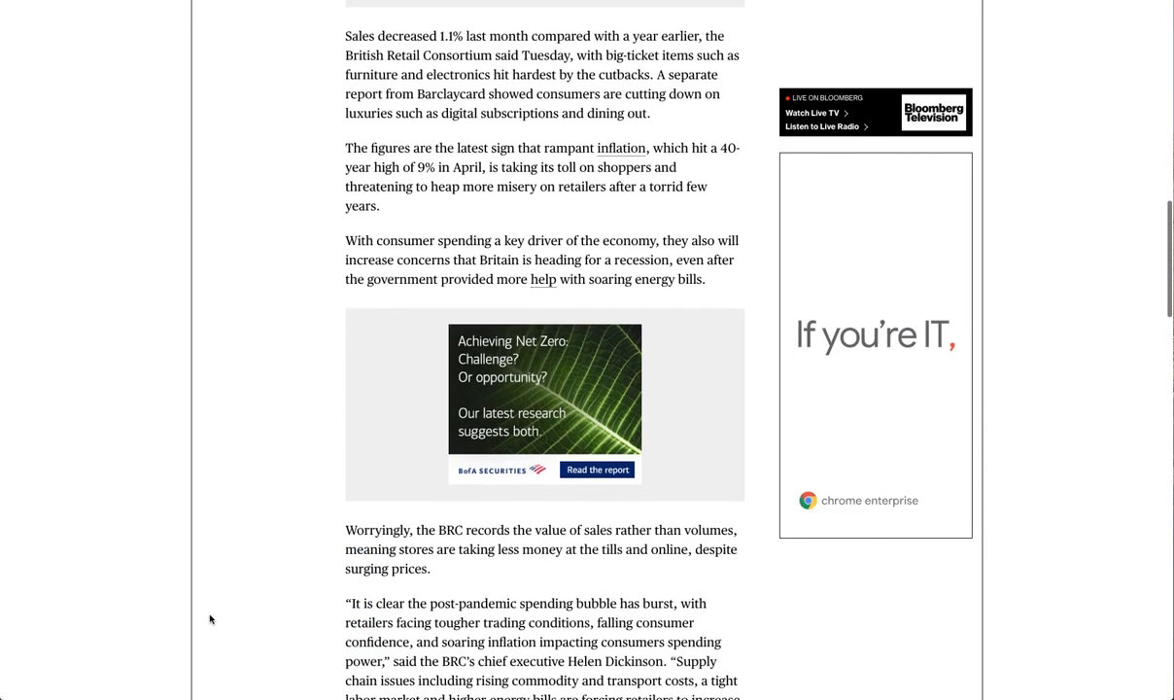
pyautogui.scroll(-3)
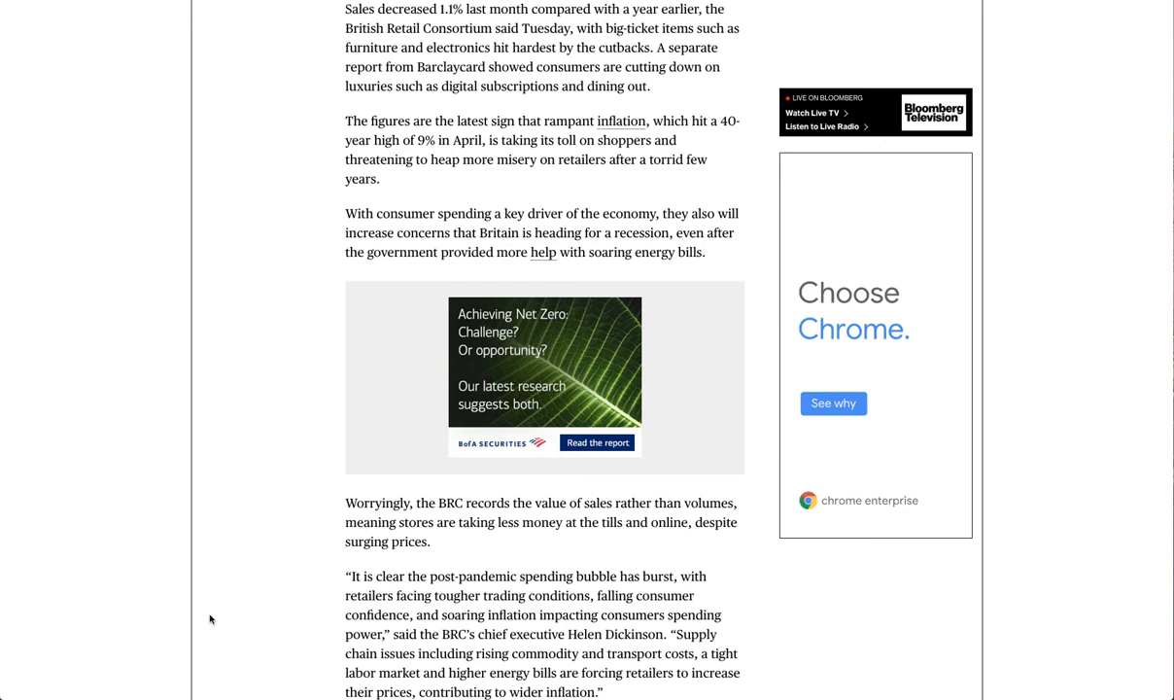
pyautogui.scroll(-3)
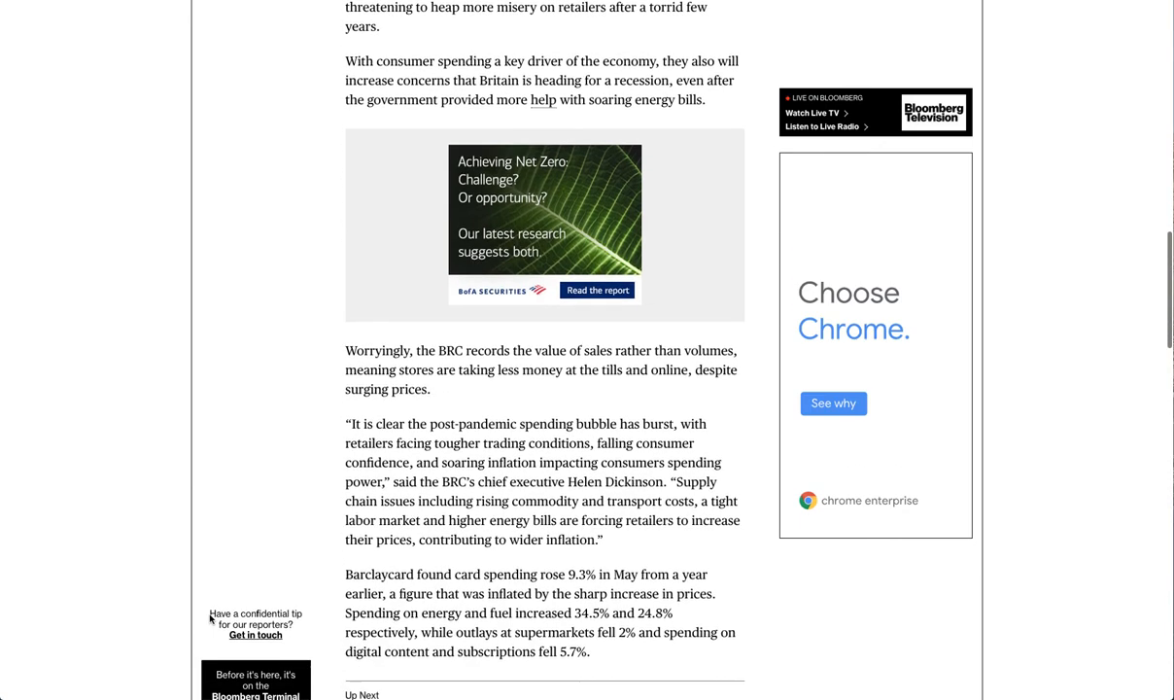
pyautogui.scroll(-3)
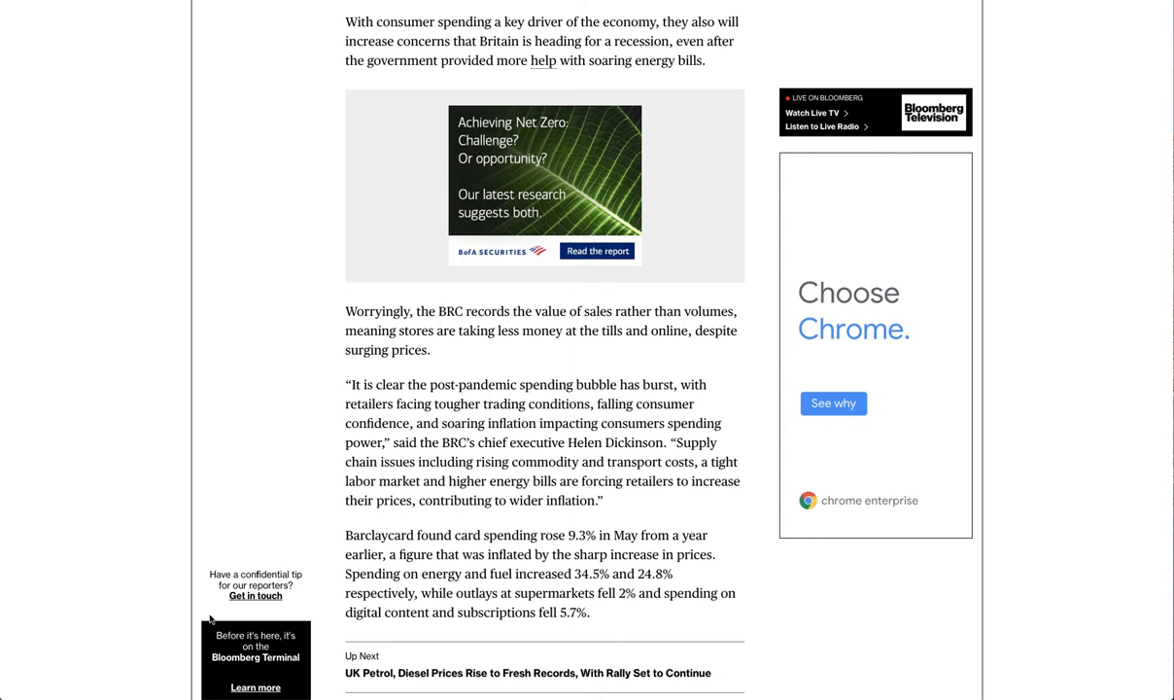
pyautogui.scroll(-3)
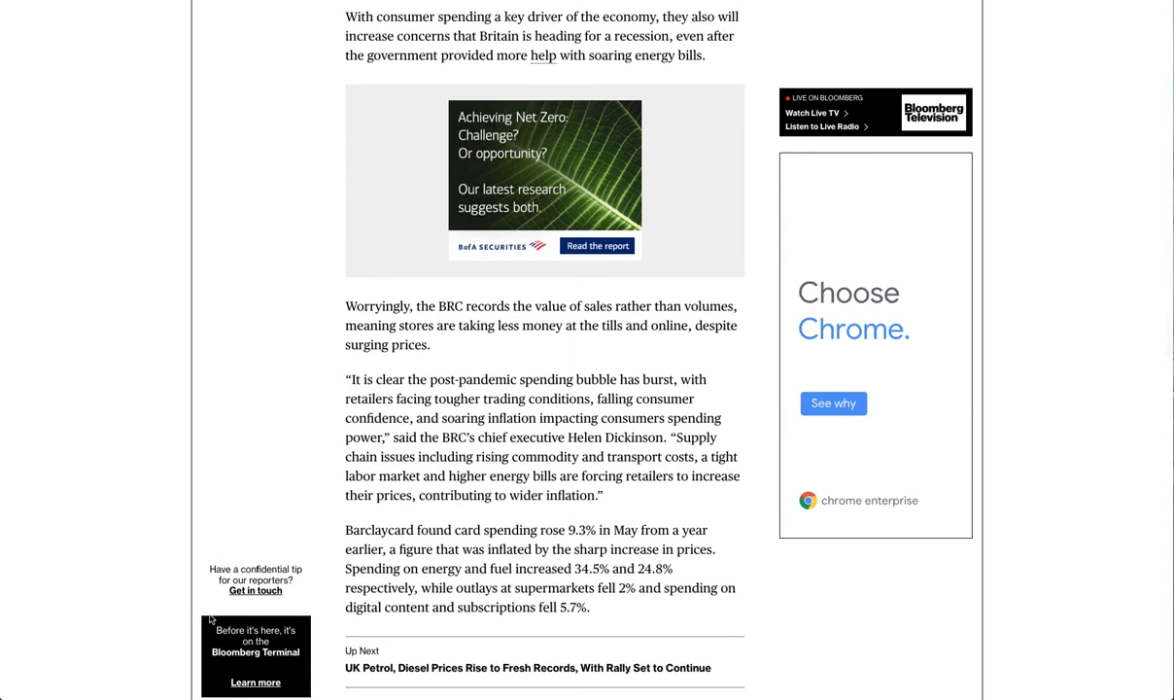
pyautogui.scroll(-3)
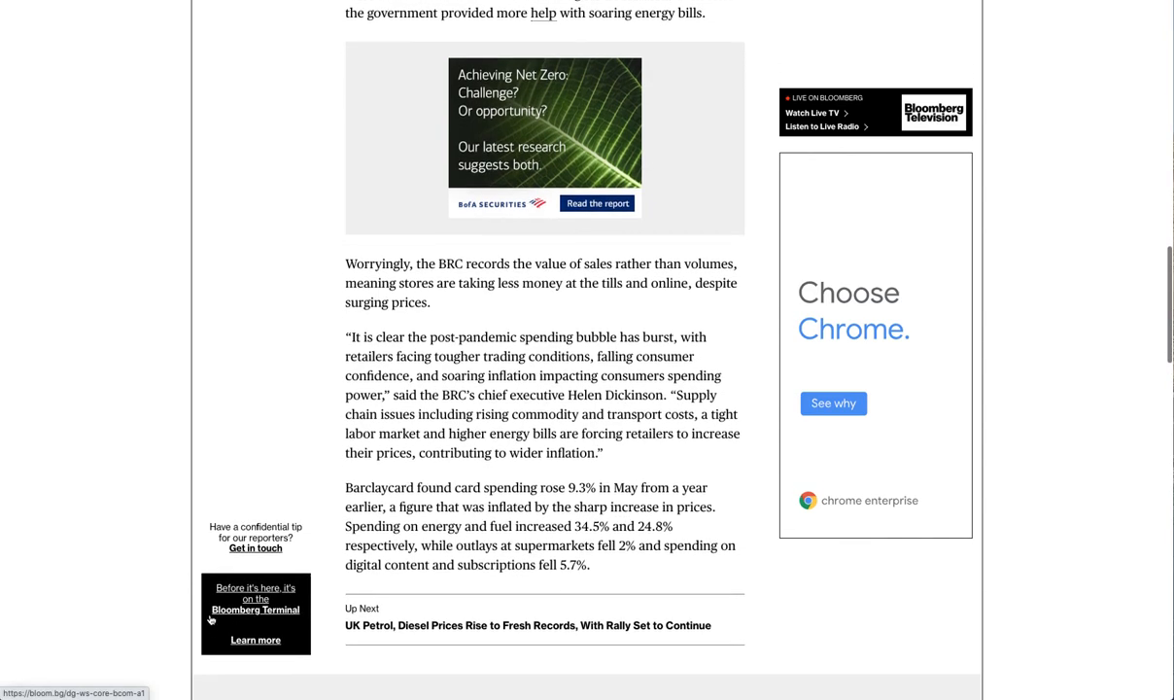
pyautogui.scroll(-3)
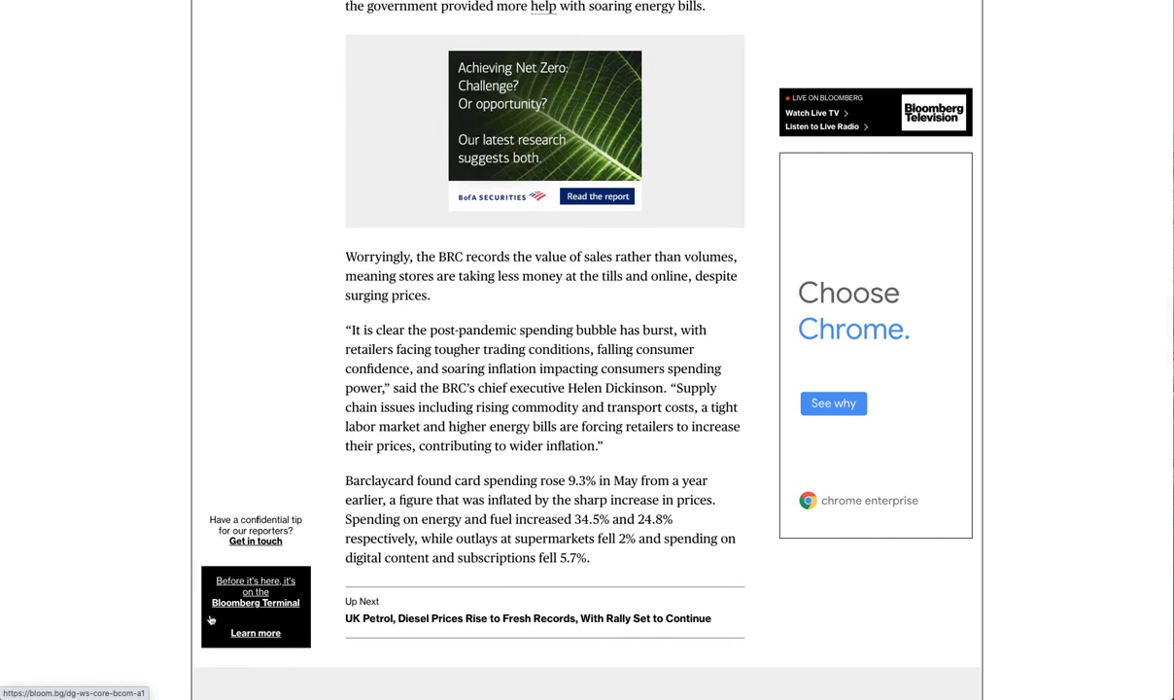